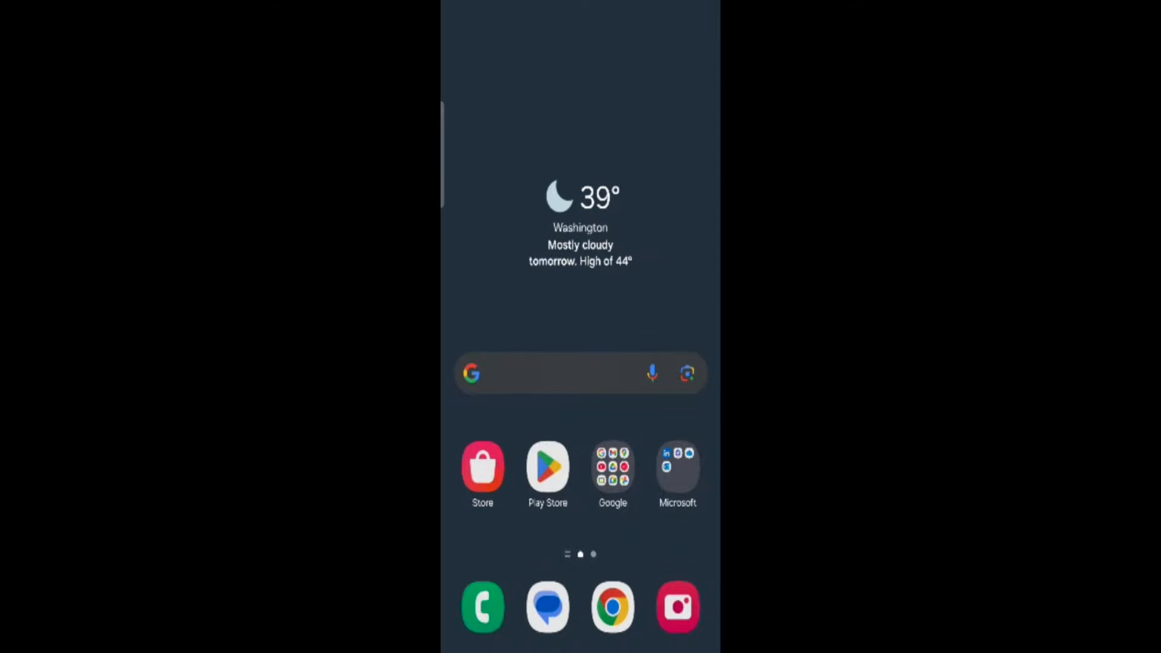
# Launch the Play Store from the Android home screen and browse the Games carousel
pyautogui.click(546, 468)
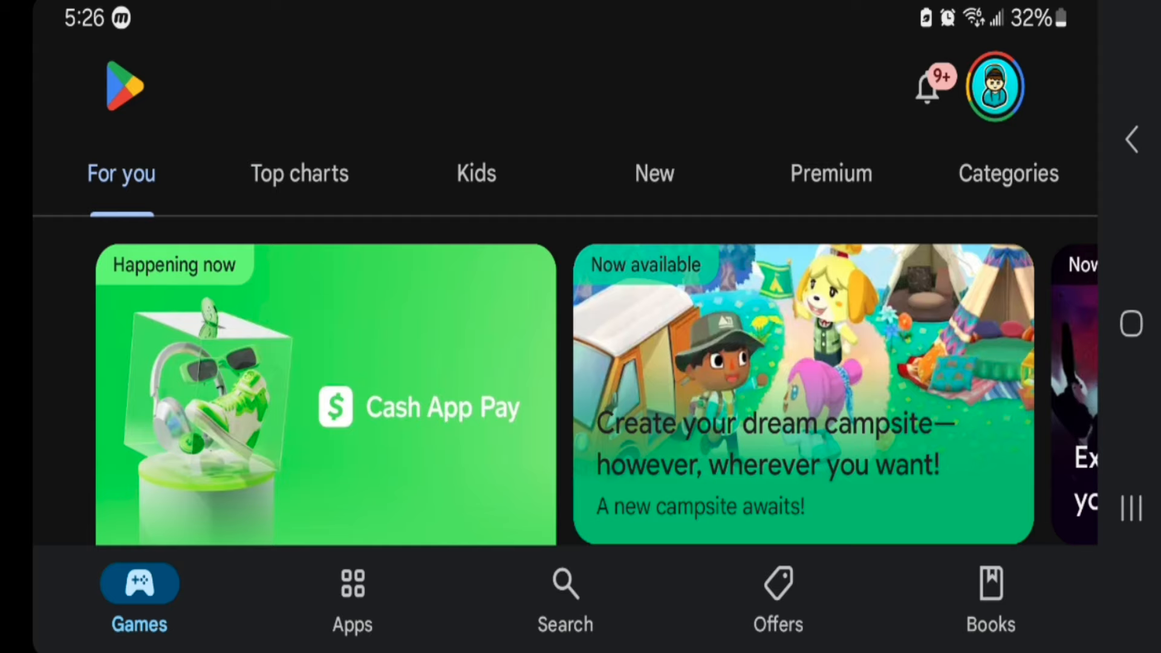
pyautogui.hscroll(-3)
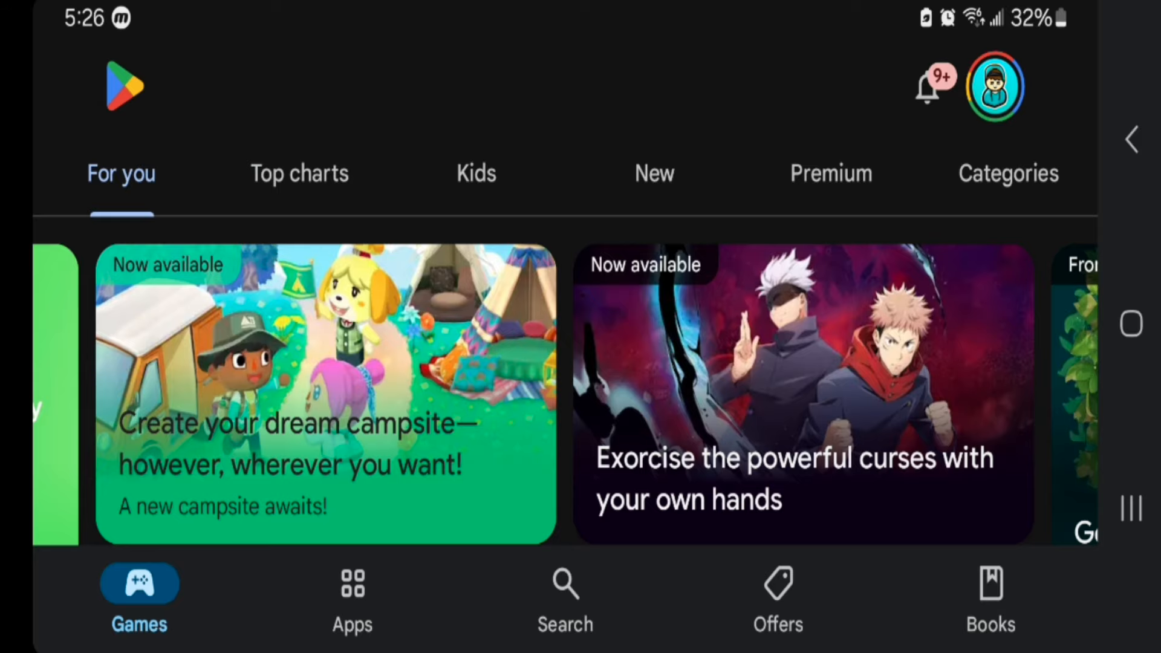
# Search for minecraft and open the Minecraft: Play with Friends listing showing it installed
pyautogui.click(564, 596)
pyautogui.write('m')
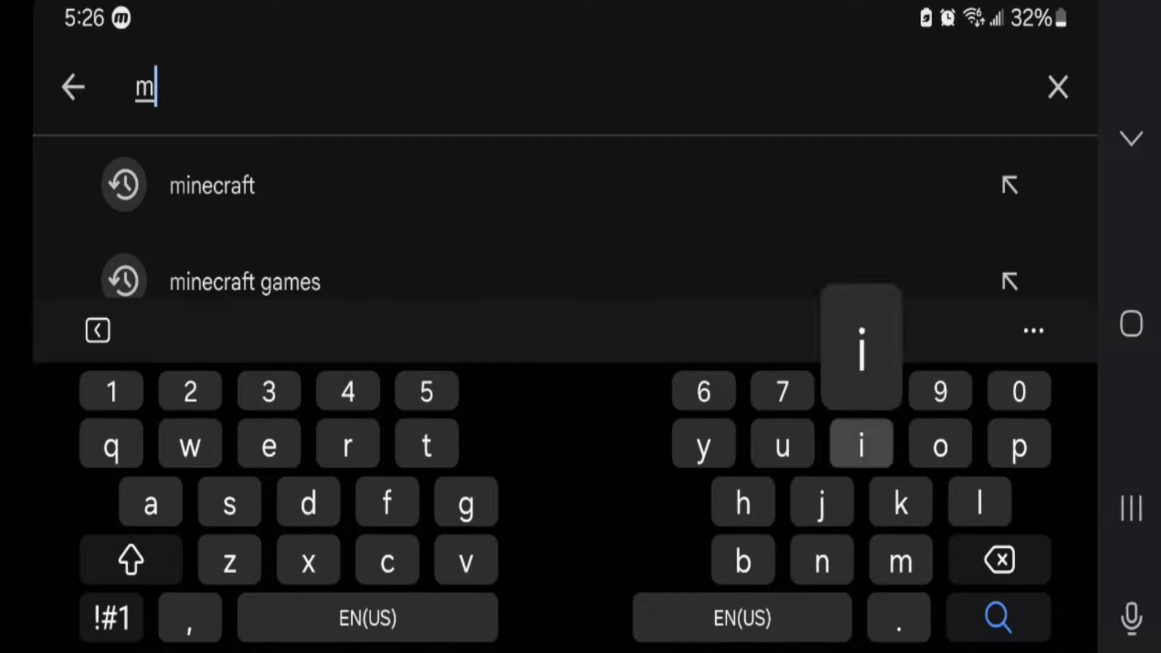
pyautogui.click(212, 184)
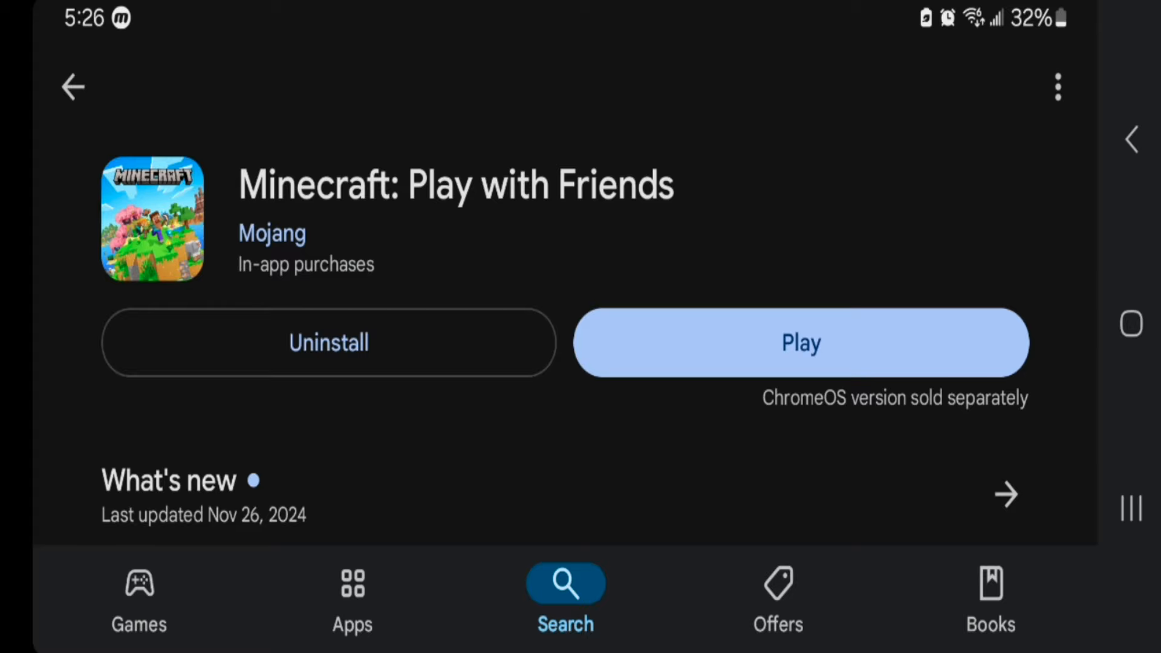
# Switch to the Windows PC with Chrome on a blank New Tab page
pyautogui.click(800, 342)
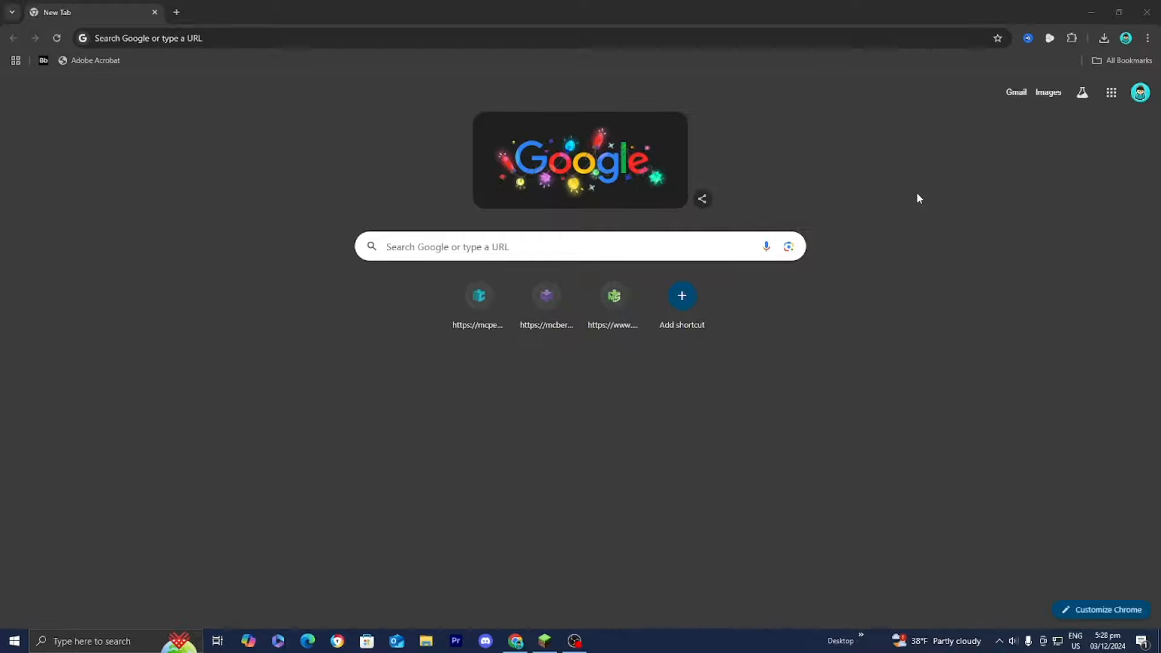
pyautogui.moveTo(366, 641)
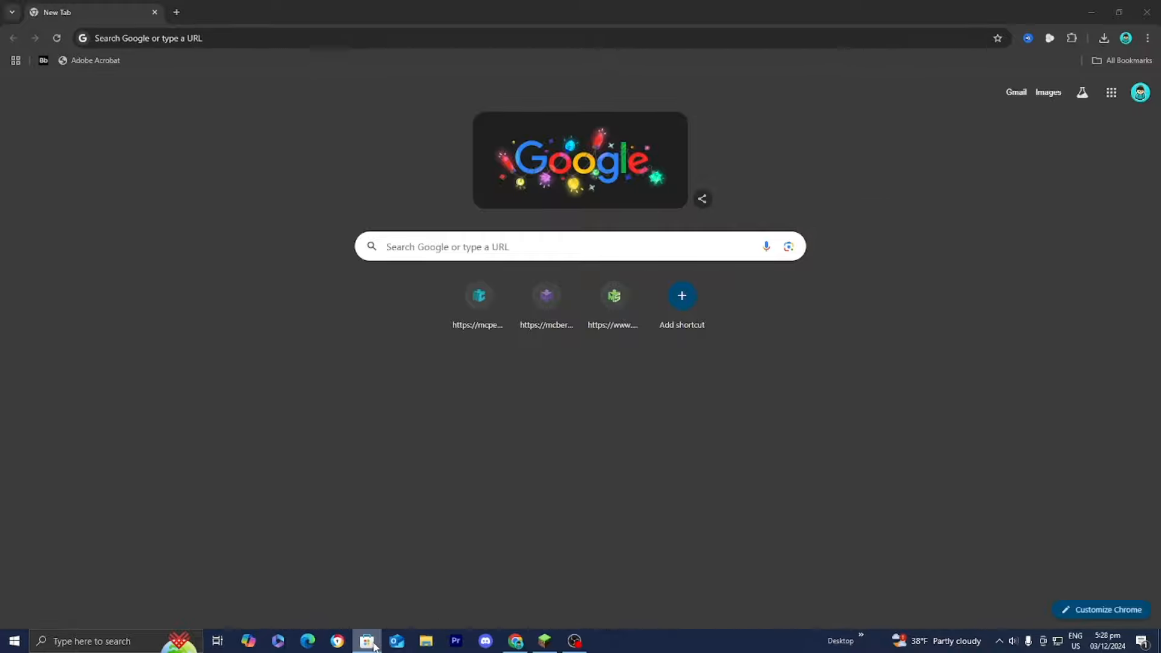
# Launch Microsoft Store and show Updates & downloads listing Minecraft for Windows recently modified
pyautogui.click(365, 641)
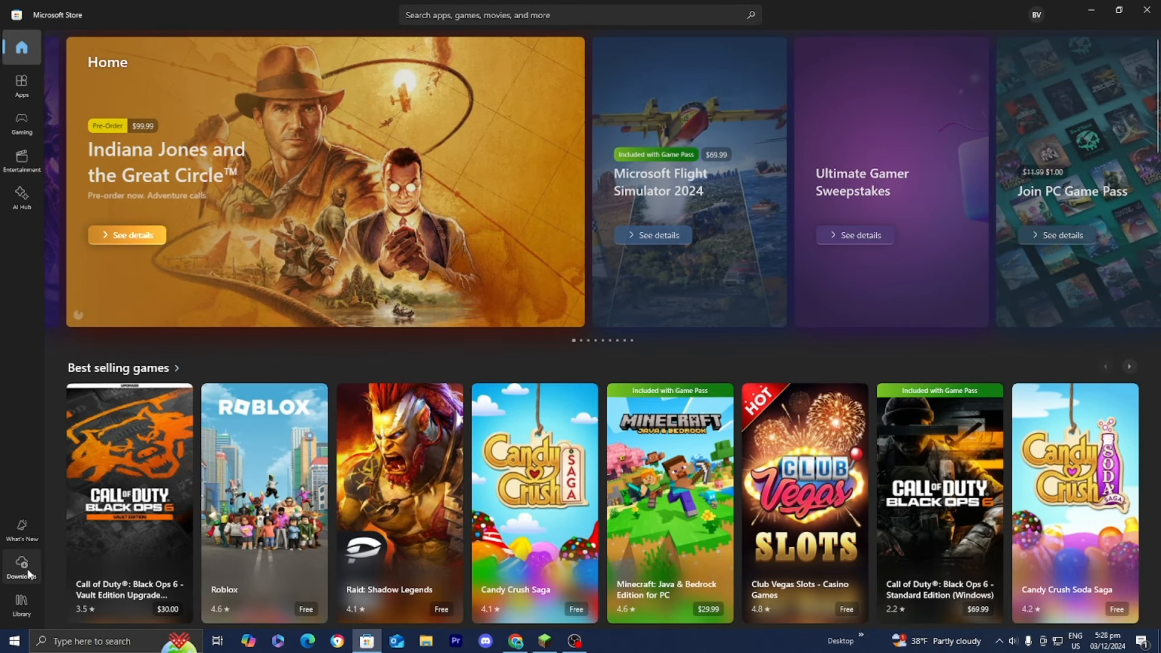
pyautogui.click(22, 565)
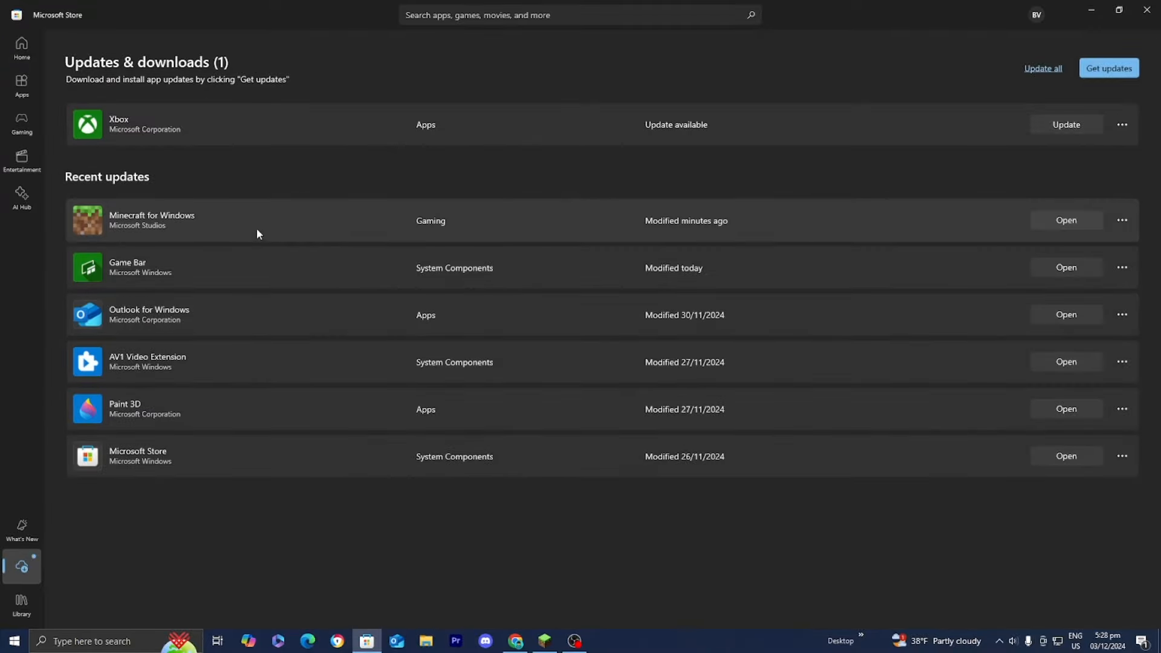
pyautogui.moveTo(322, 377)
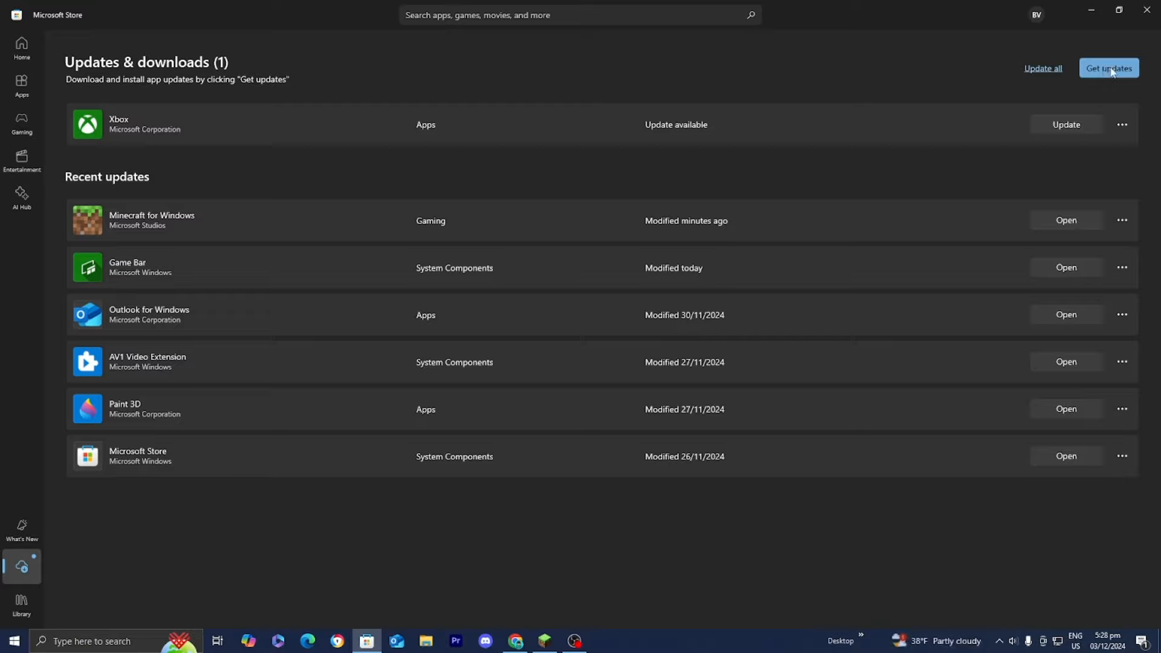
pyautogui.moveTo(296, 268)
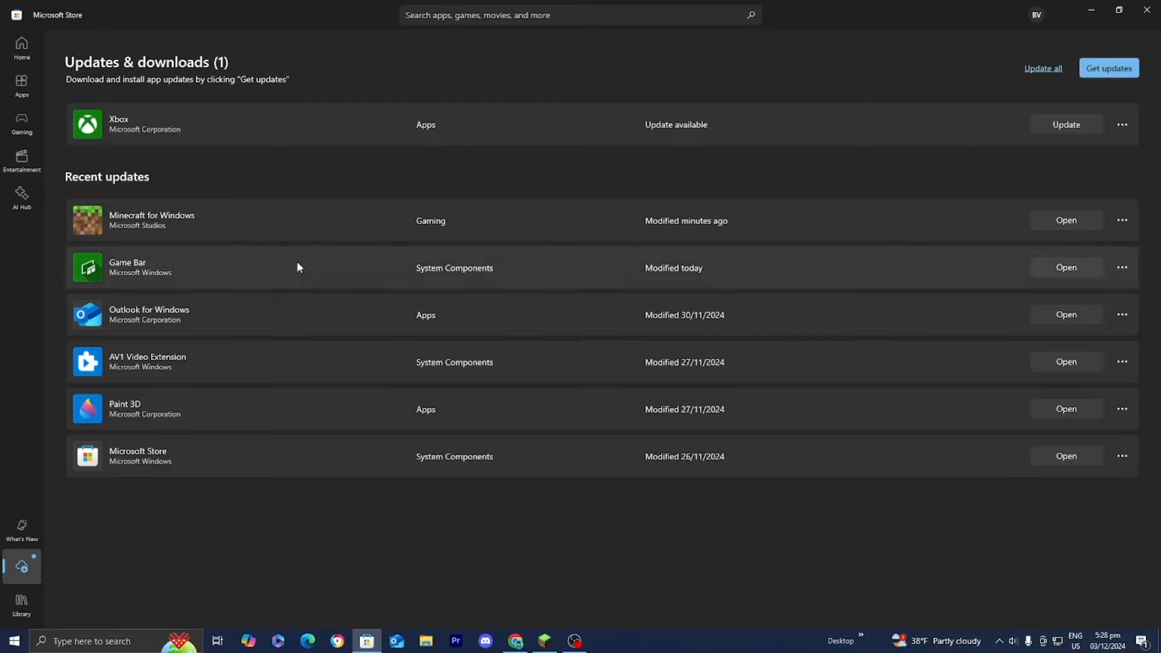
pyautogui.moveTo(296, 149)
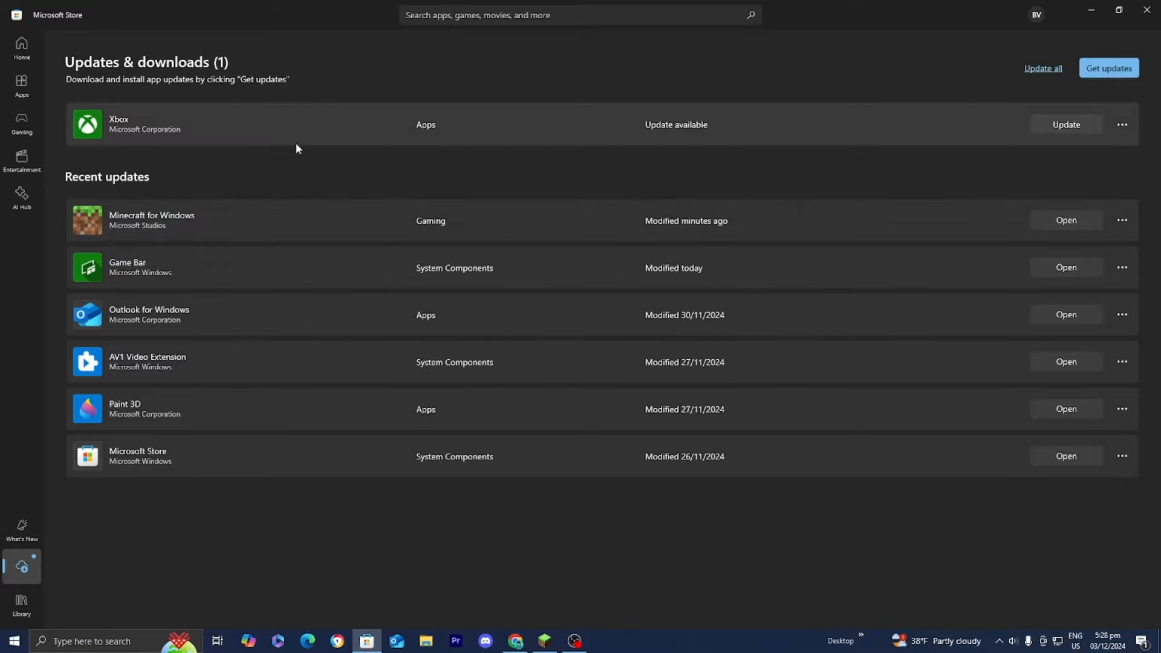
pyautogui.moveTo(627, 213)
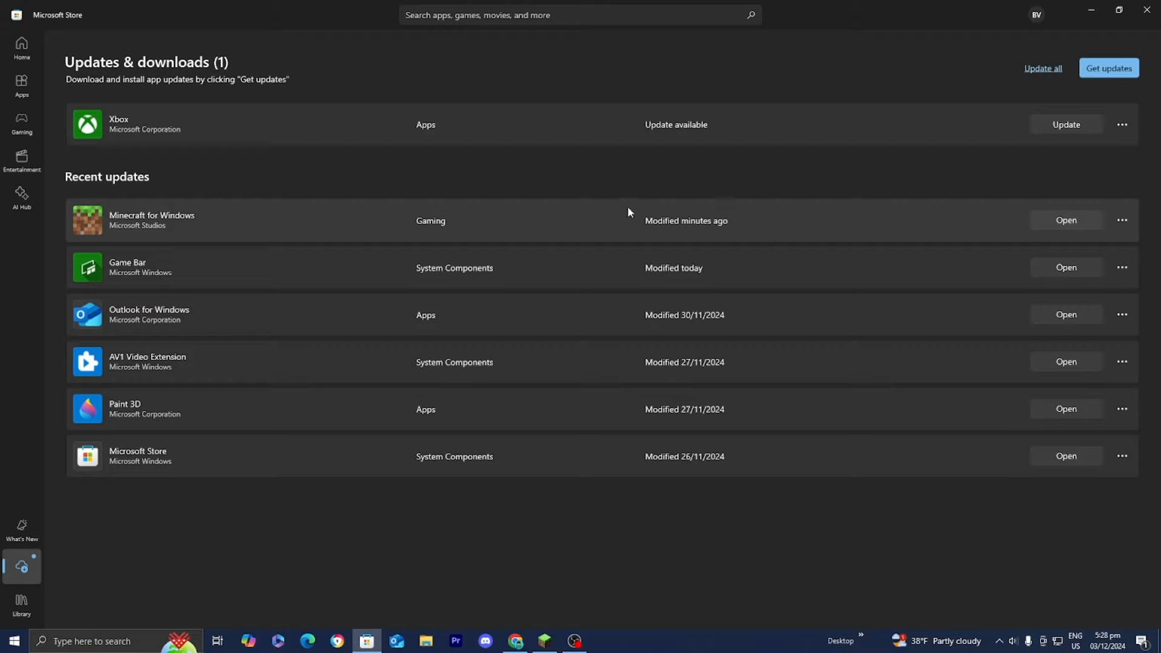
pyautogui.moveTo(668, 236)
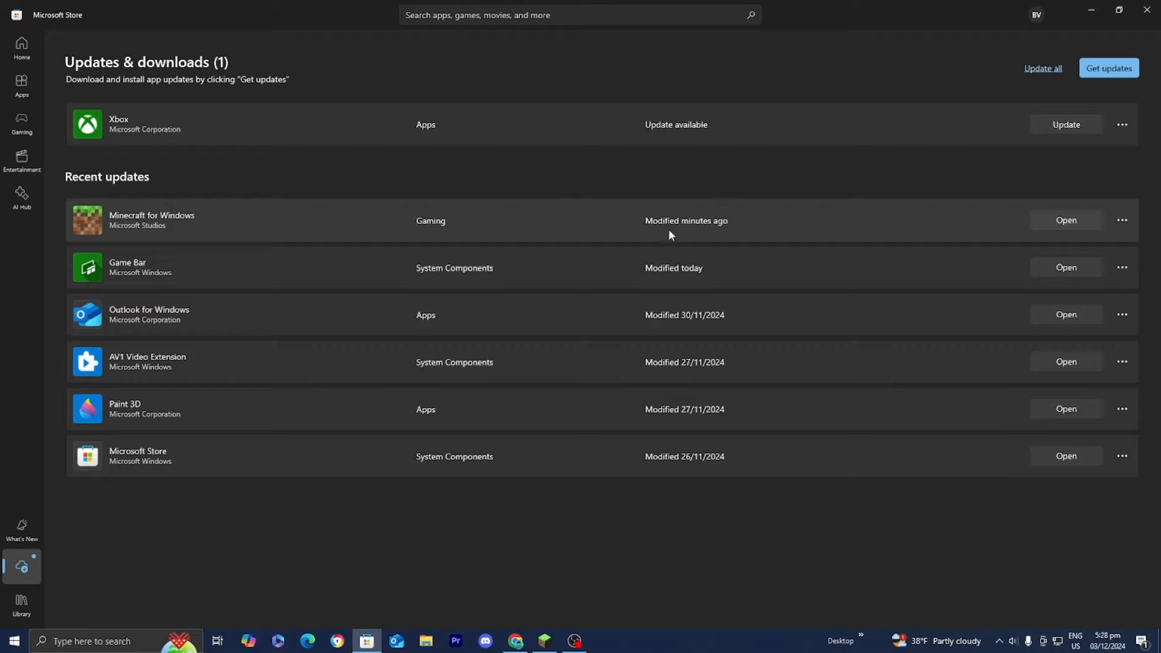
pyautogui.moveTo(591, 209)
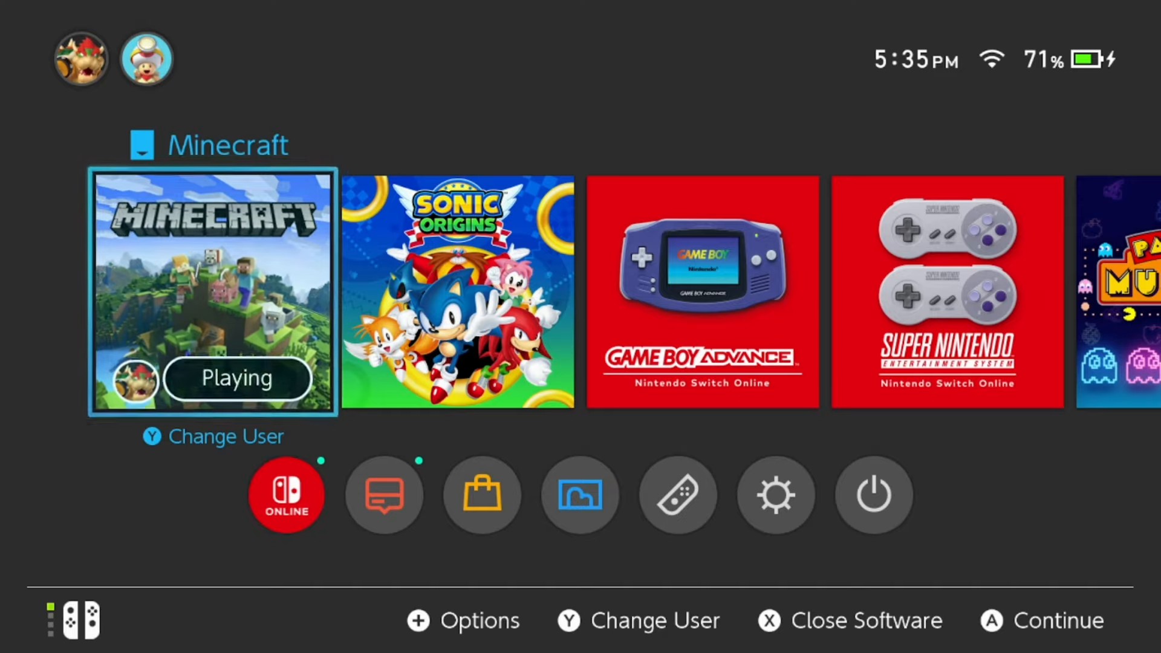
# Bring up Minecraft's Options on the Switch home menu at Software Update
pyautogui.click(417, 619)
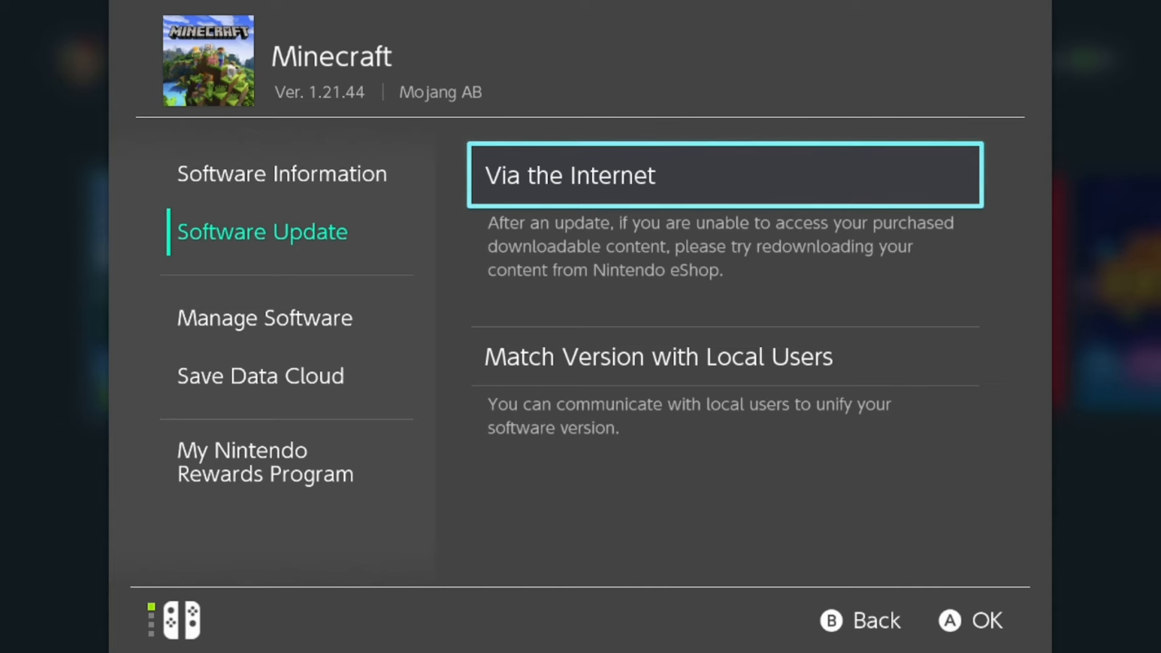
# Update Minecraft via the Internet, closing the running game so the download starts
pyautogui.press('b')
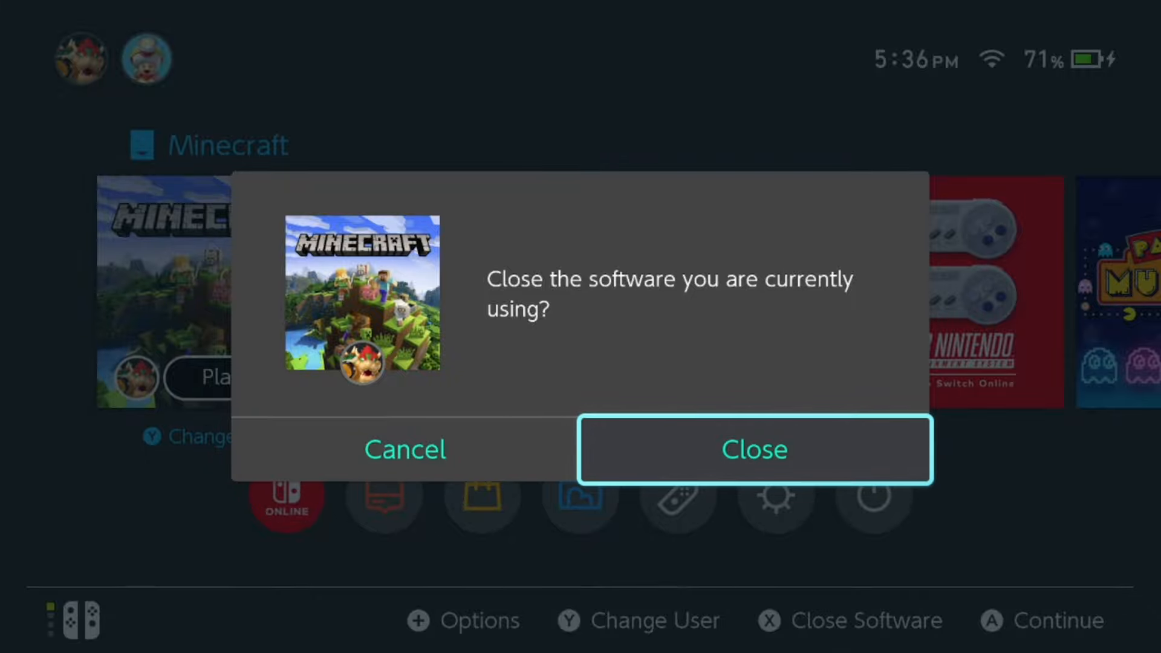
pyautogui.click(754, 450)
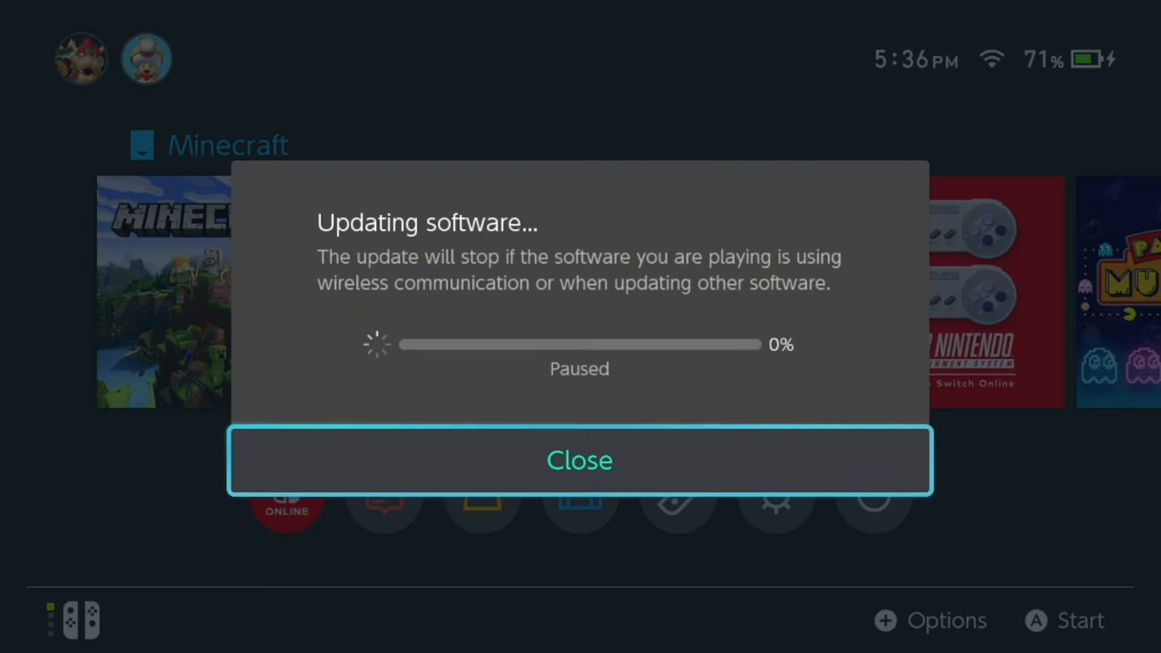